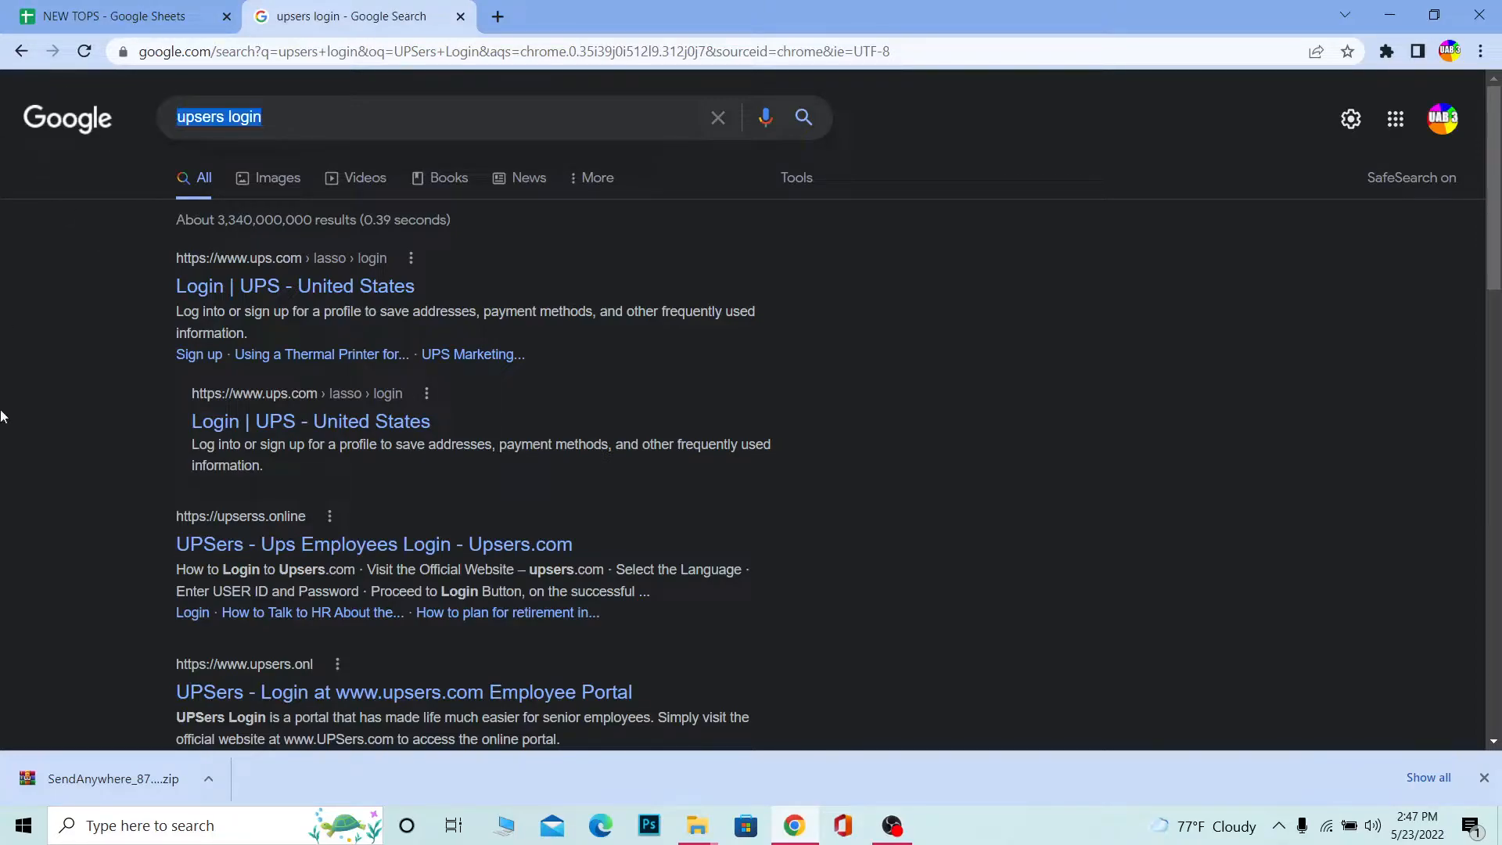
Open the 'UPSers - Ups Employees Login' result from the upsers login search.
click(374, 543)
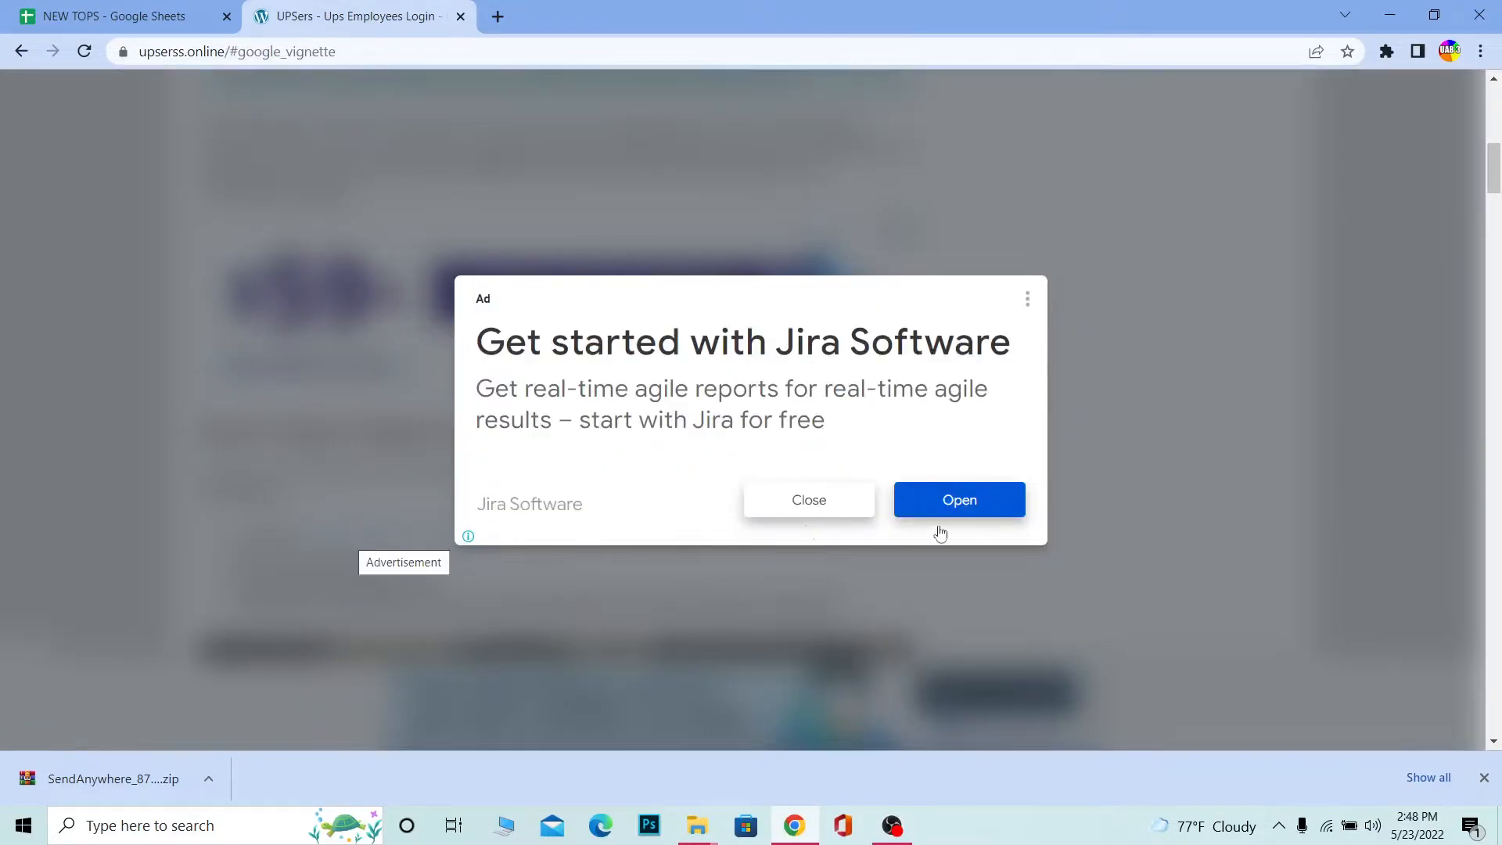
Continue past the ad to the UPS Enterprise Access Management sign-in page.
click(809, 499)
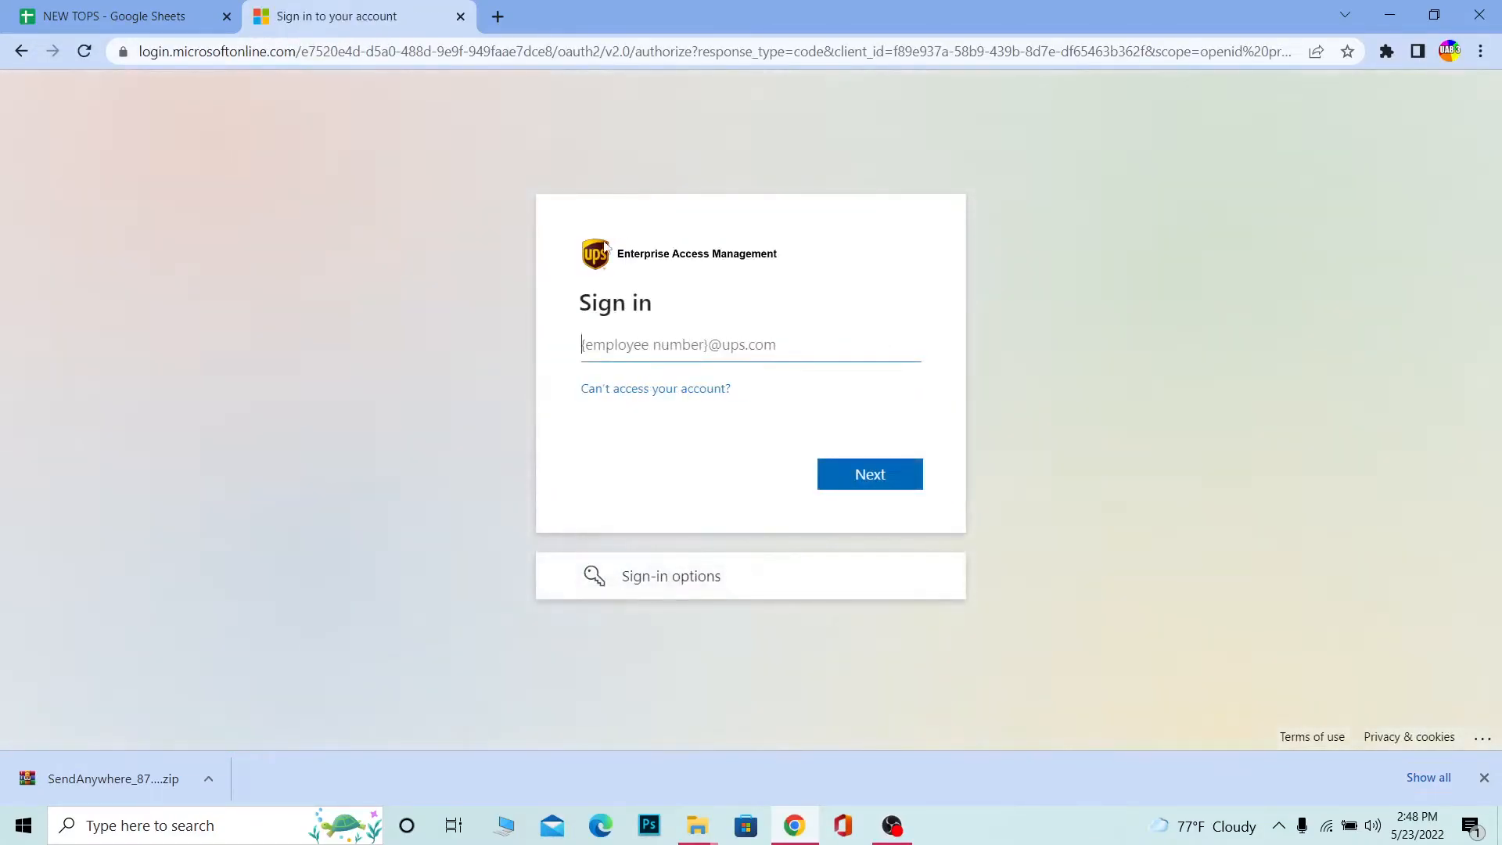
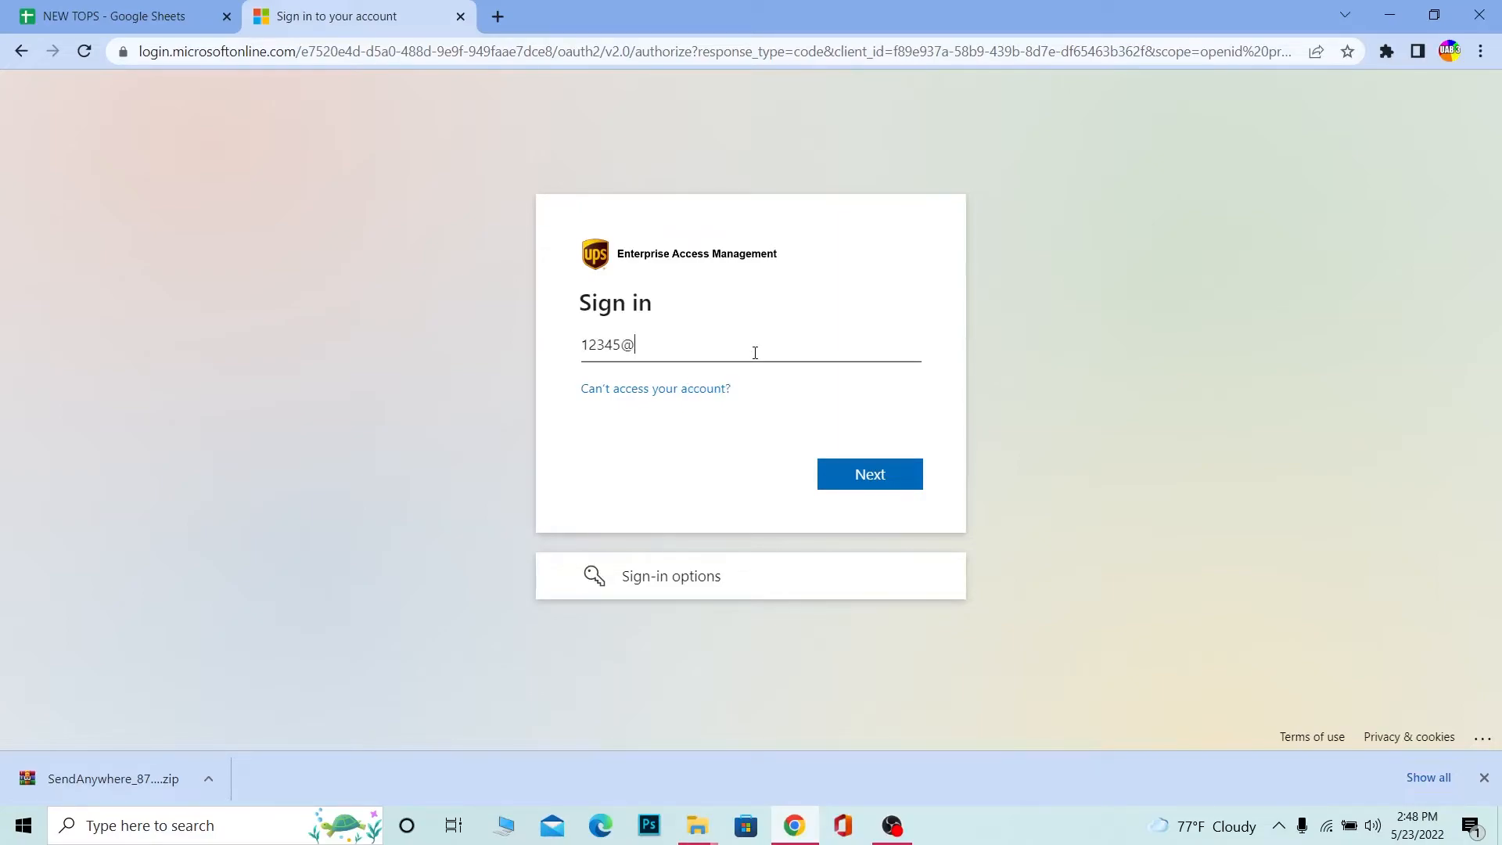
click(868, 473)
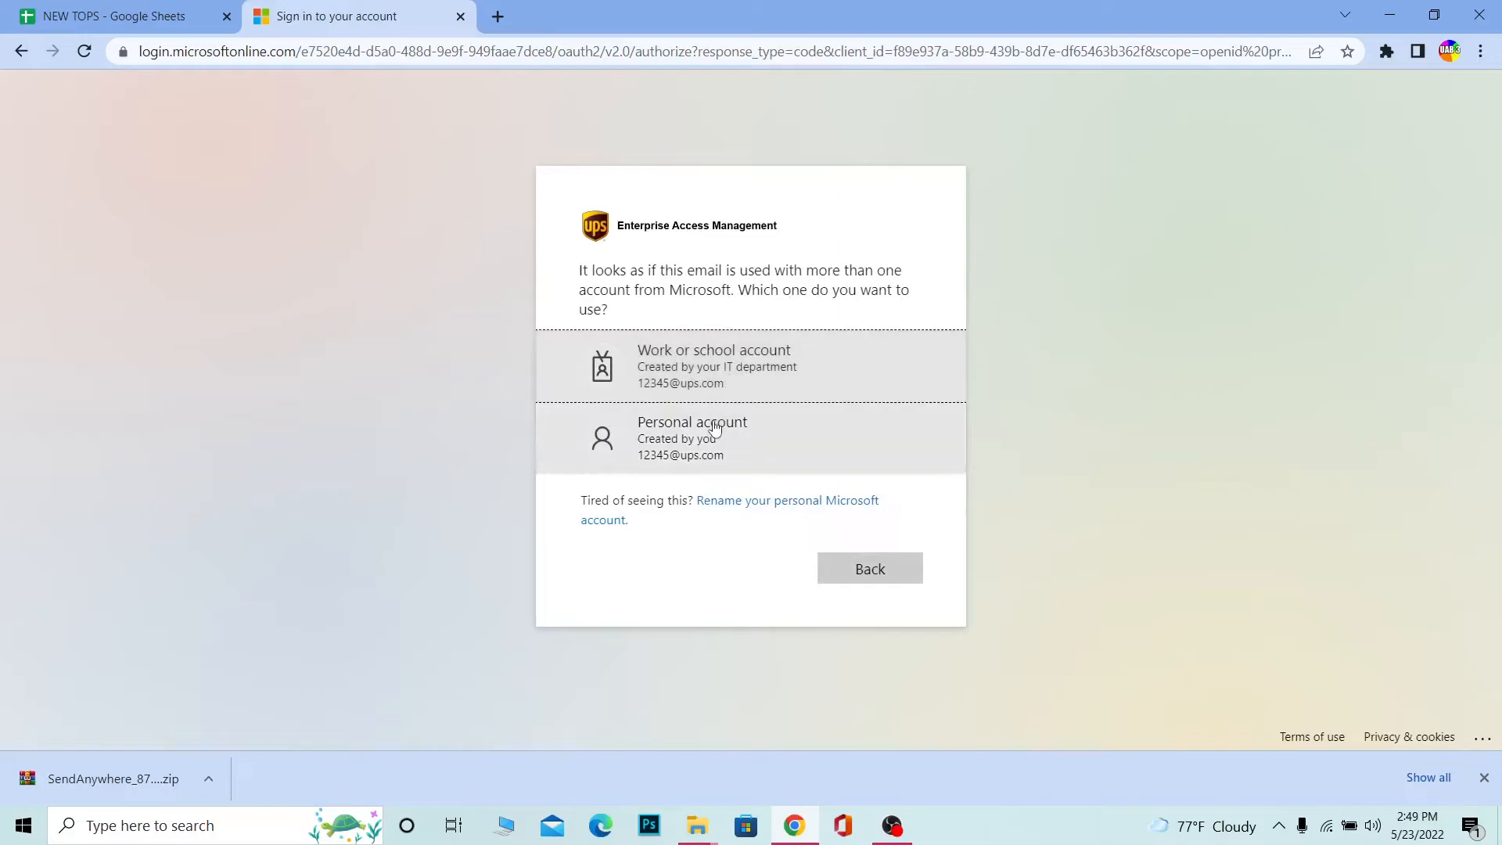
Go back from the account chooser to the sign-in form, keeping the entered address.
click(714, 366)
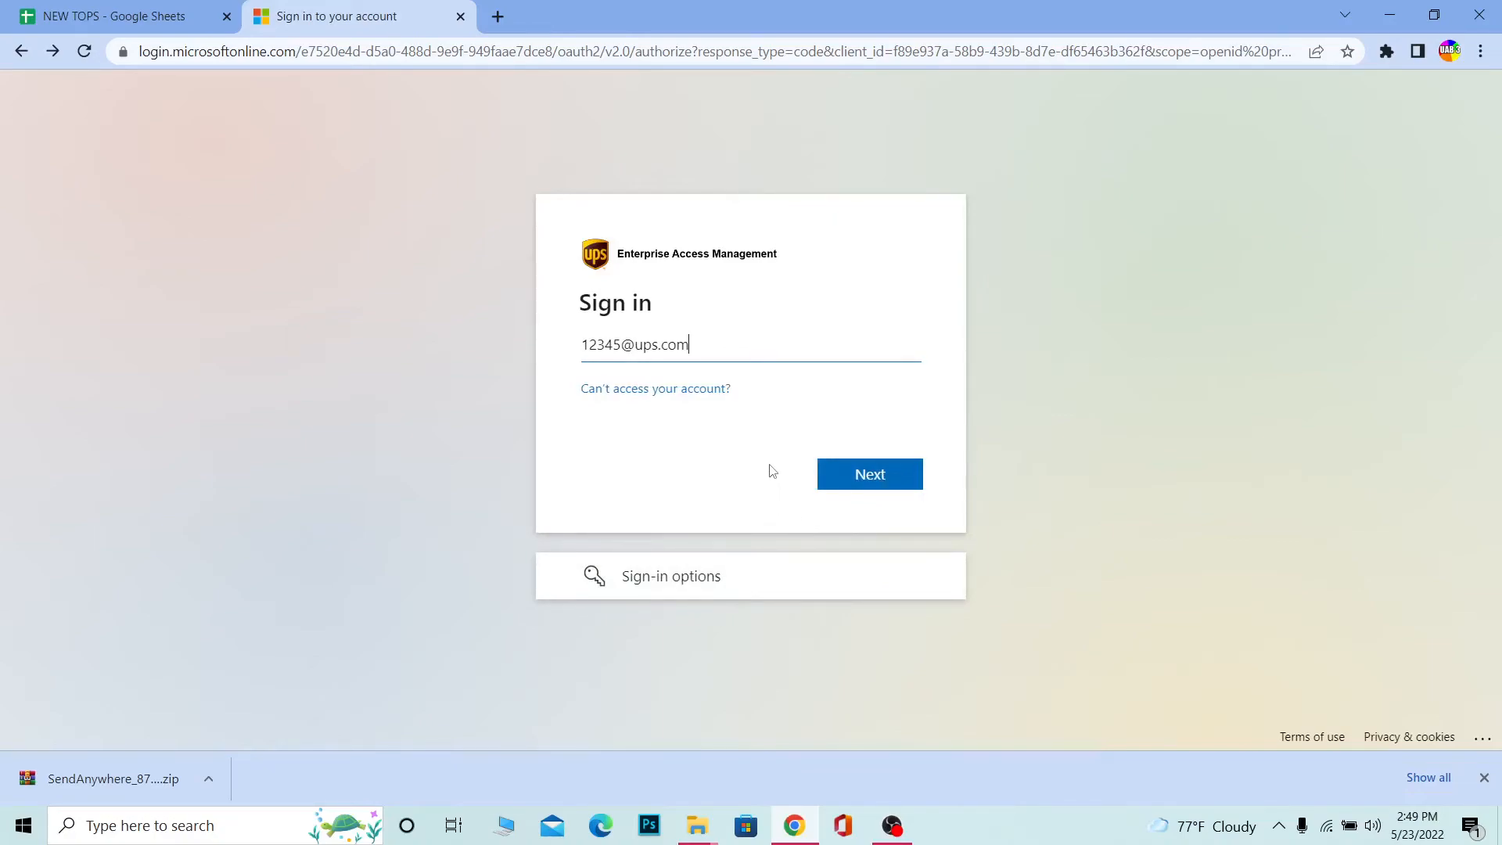
mouse_move(678, 396)
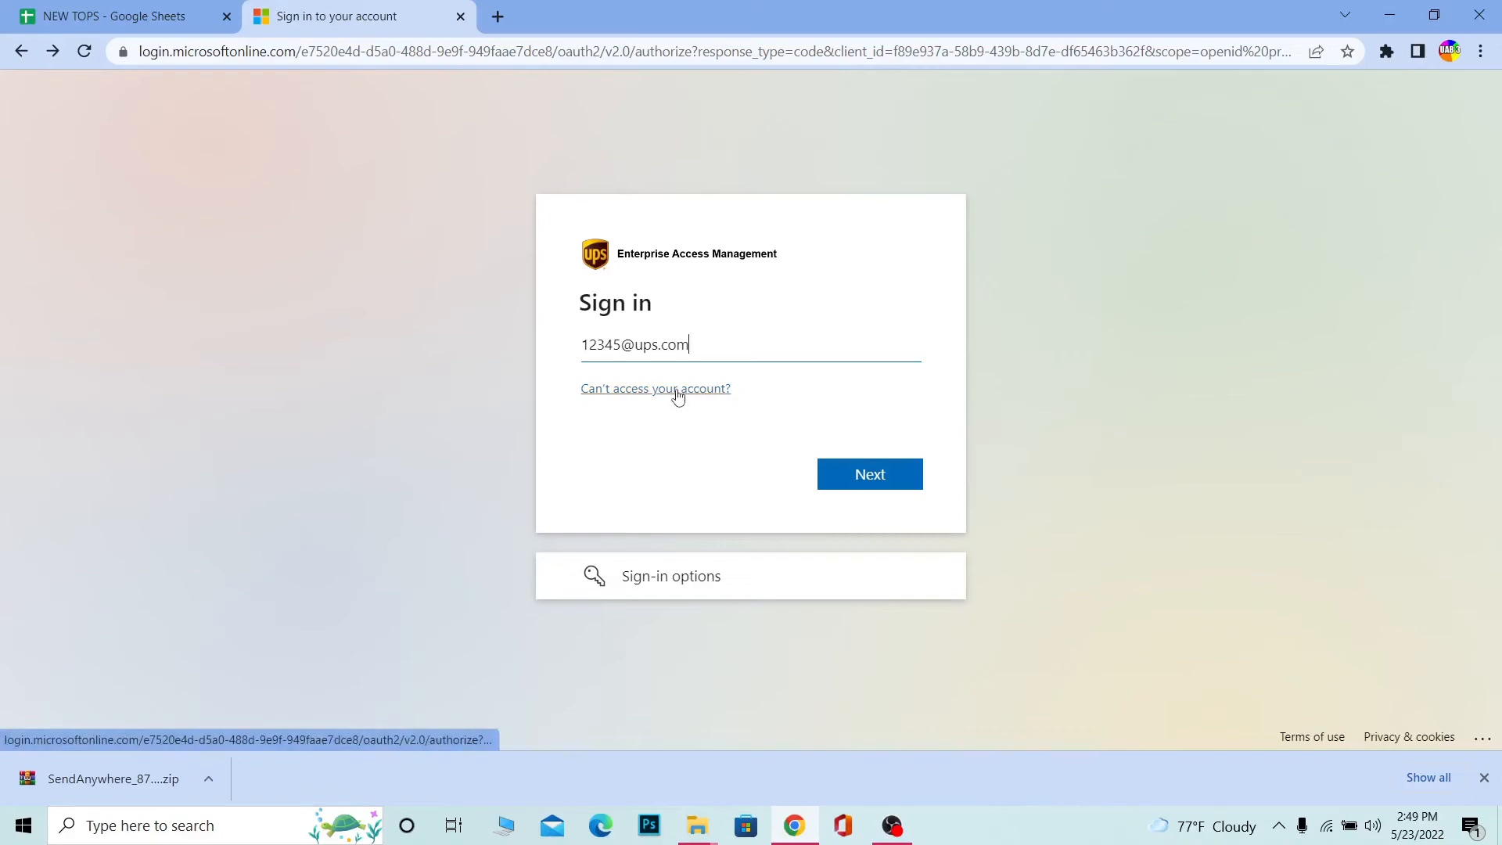
mouse_move(121, 319)
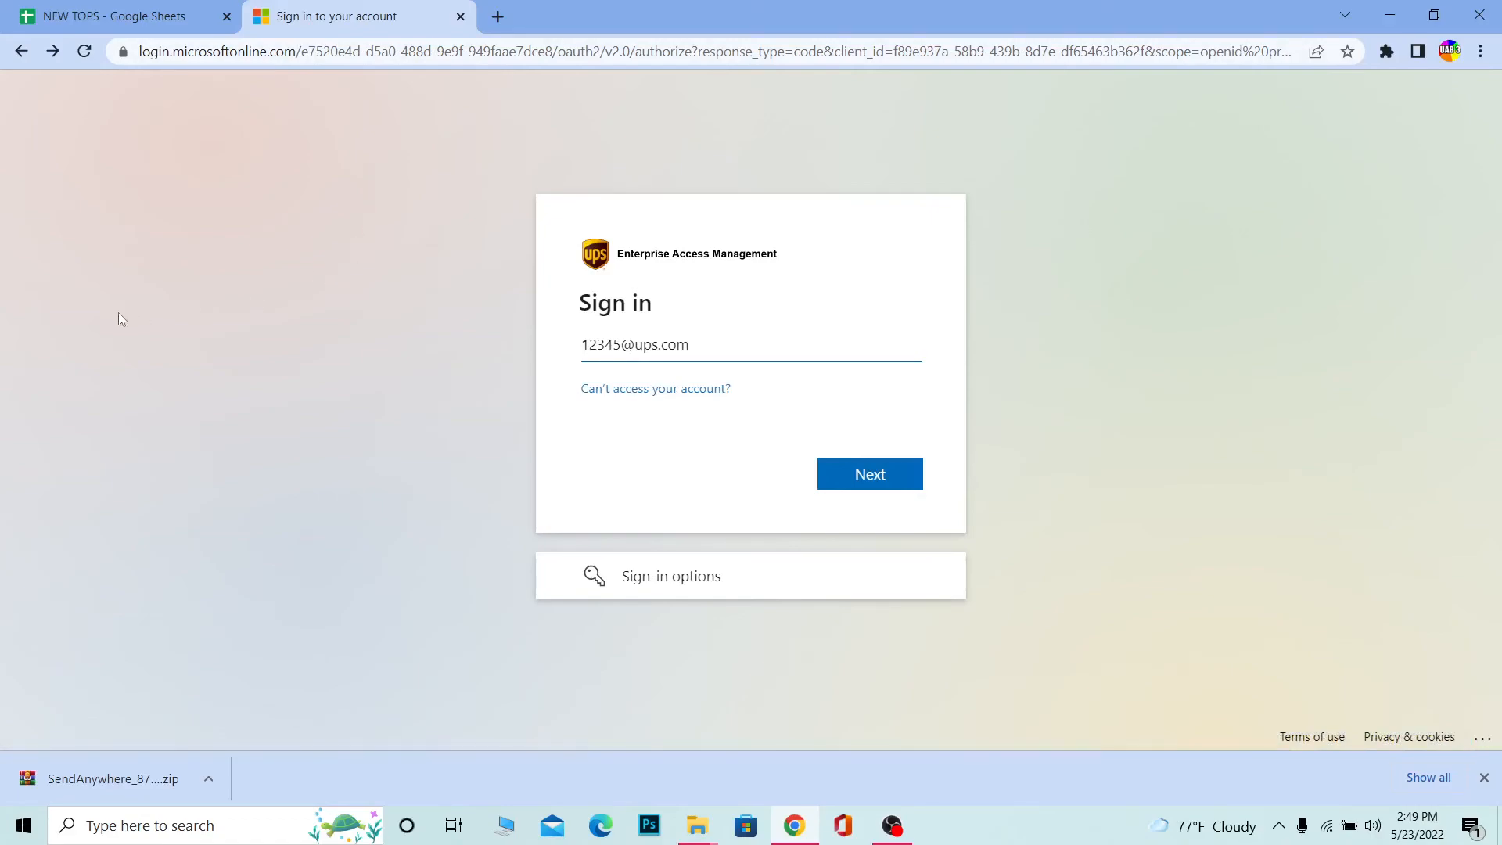